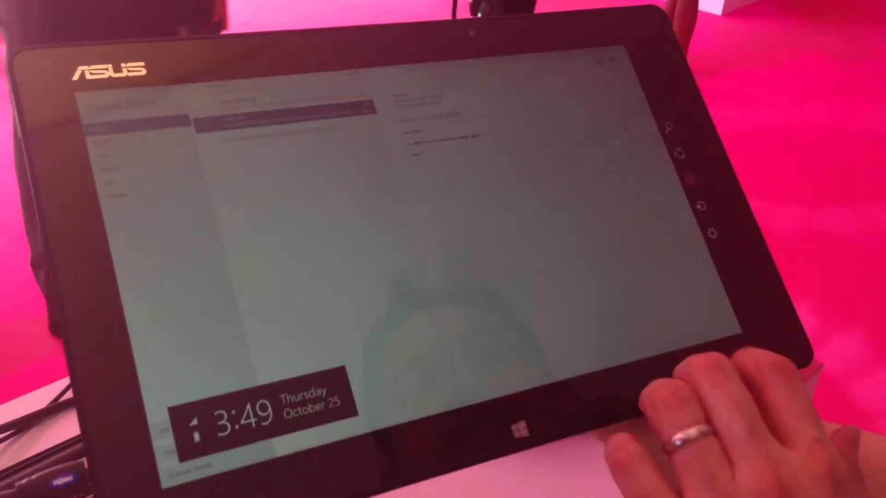
Reveal the charms bar and clock overlay showing 3:49, Thursday October 25.
click(518, 424)
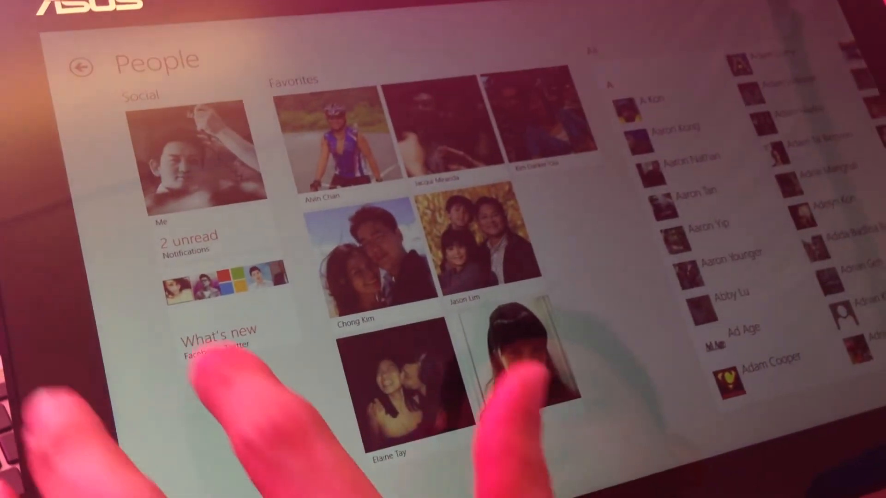
click(186, 242)
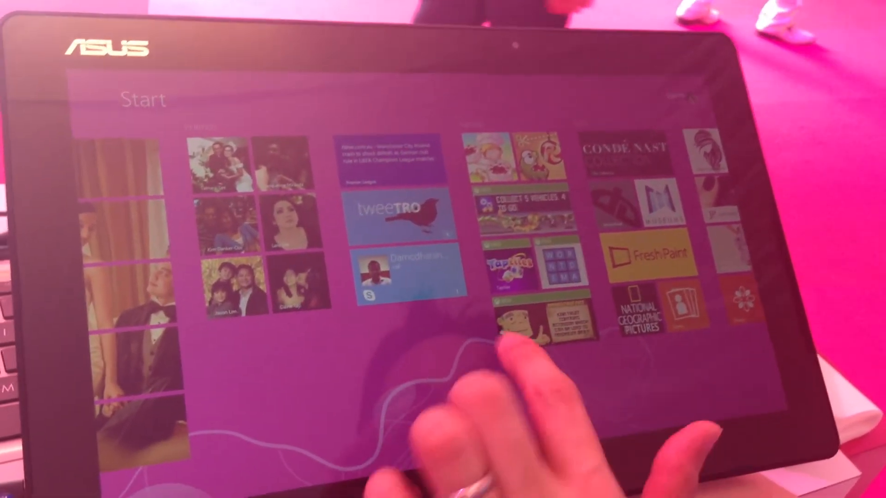
Scroll the Start screen to the Games and Arts tile groups.
scroll(left, 3)
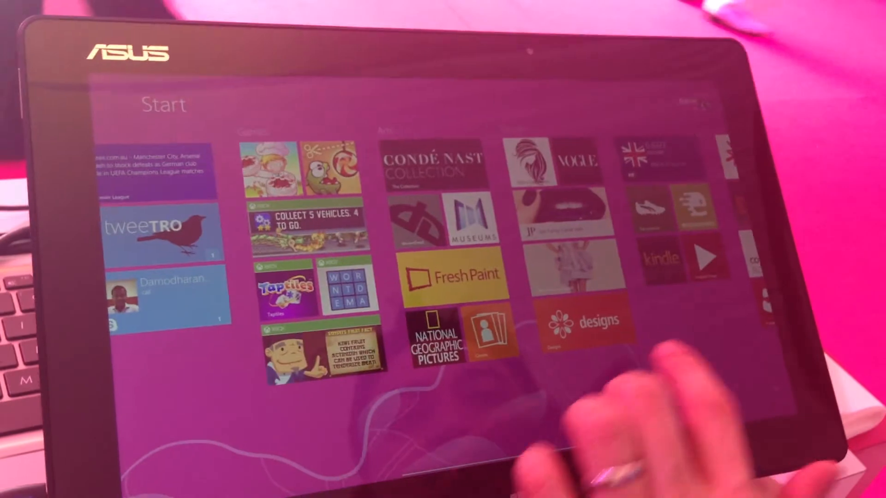